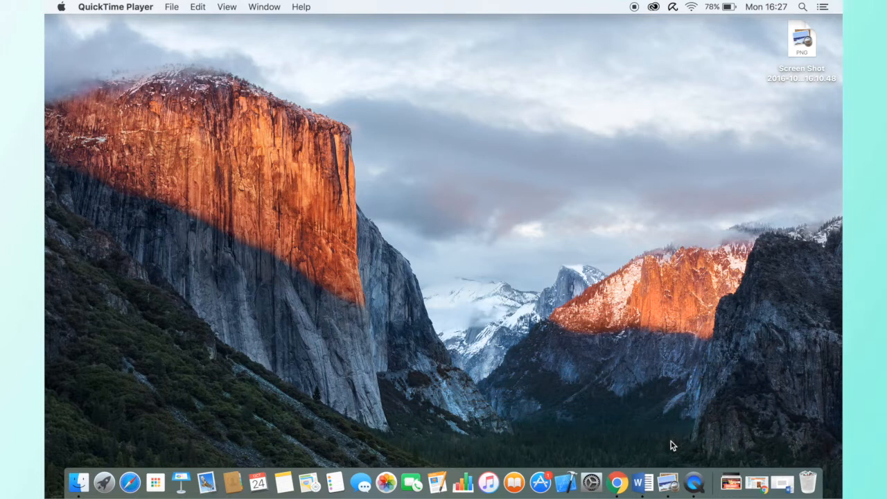
pyautogui.moveTo(662, 484)
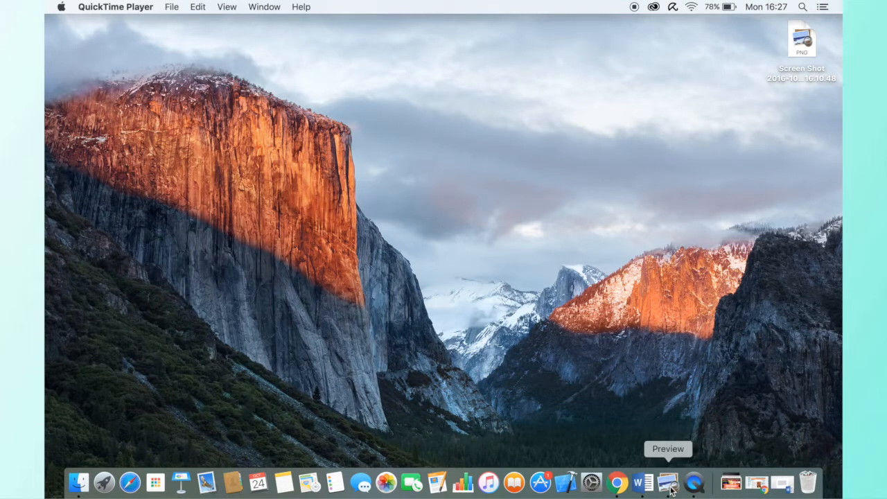
pyautogui.moveTo(612, 493)
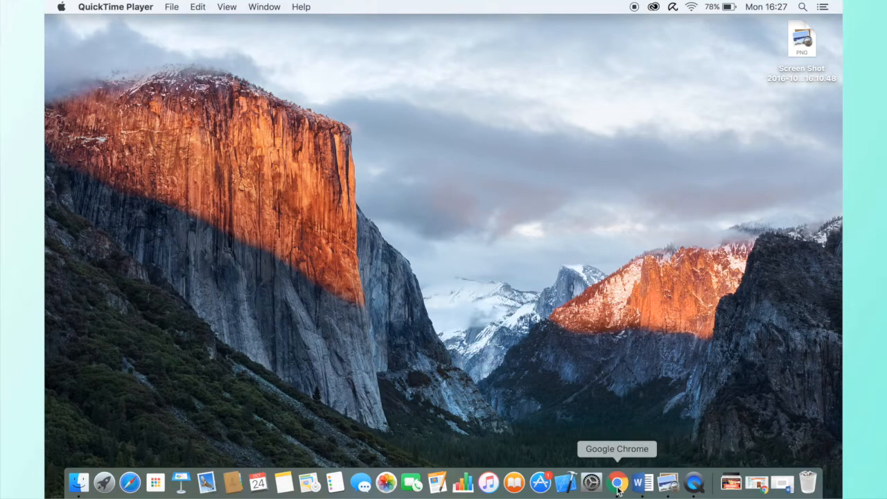
# Step: Bring Chrome forward and scroll the Entirely Apple! channel page with its 200 subscribers
pyautogui.click(614, 477)
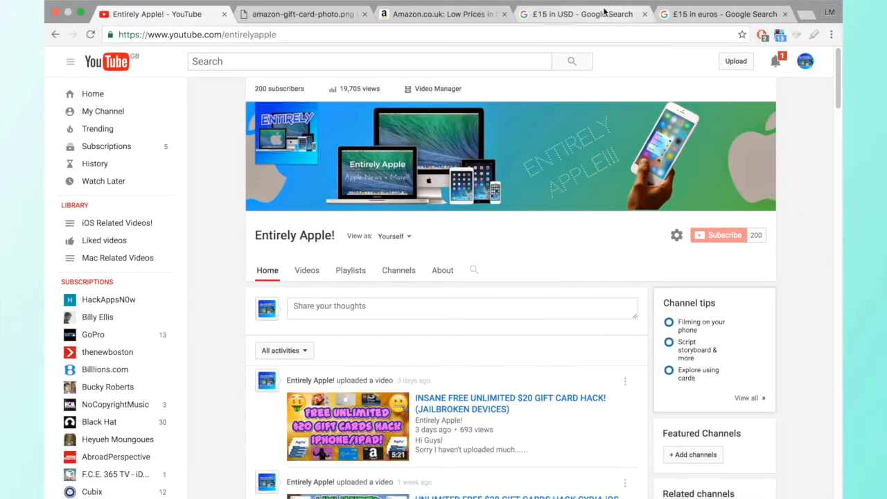
pyautogui.moveTo(724, 236)
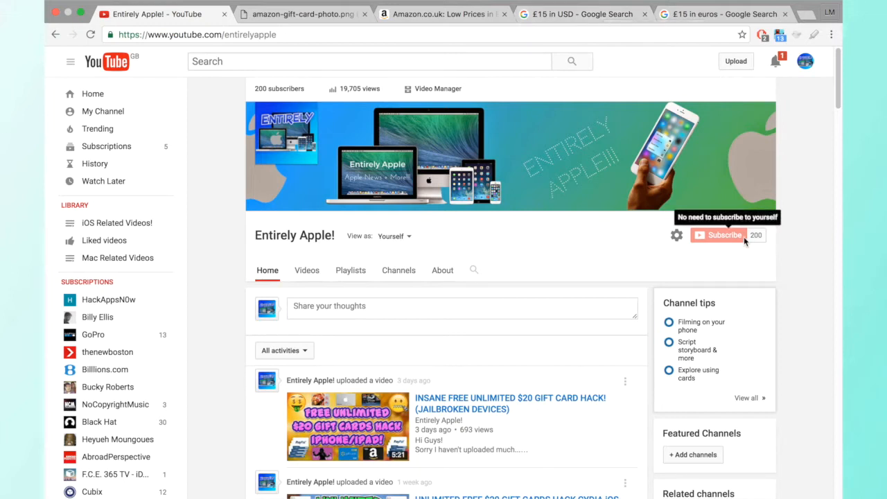
pyautogui.moveTo(627, 264)
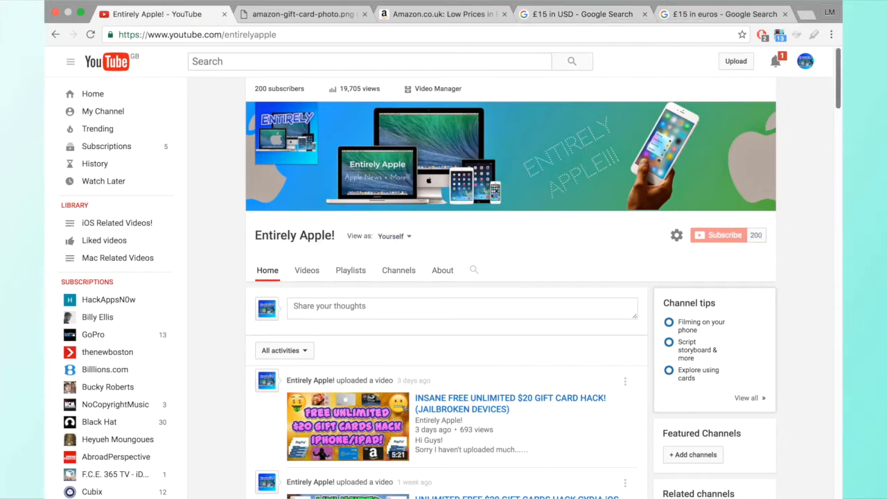
pyautogui.scroll(-3)
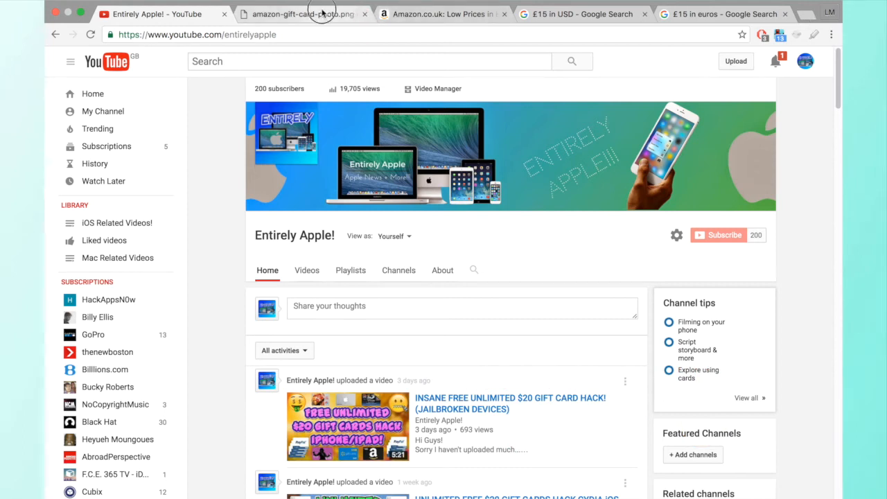
# Step: Show the £15 amazon.co.uk gift card image (amazon-gift-card-photo.png)
pyautogui.click(302, 14)
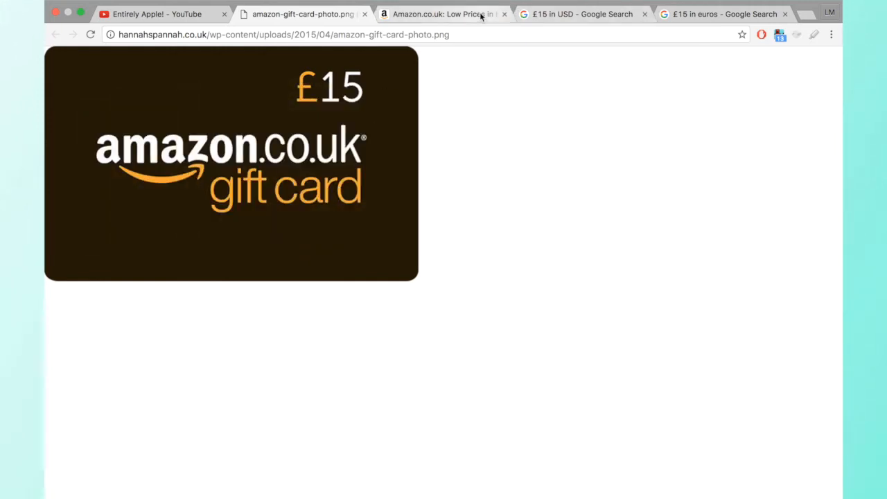
# Step: Search Amazon.co.uk for 'iphone charger', then return to the Amazon home page
pyautogui.click(450, 14)
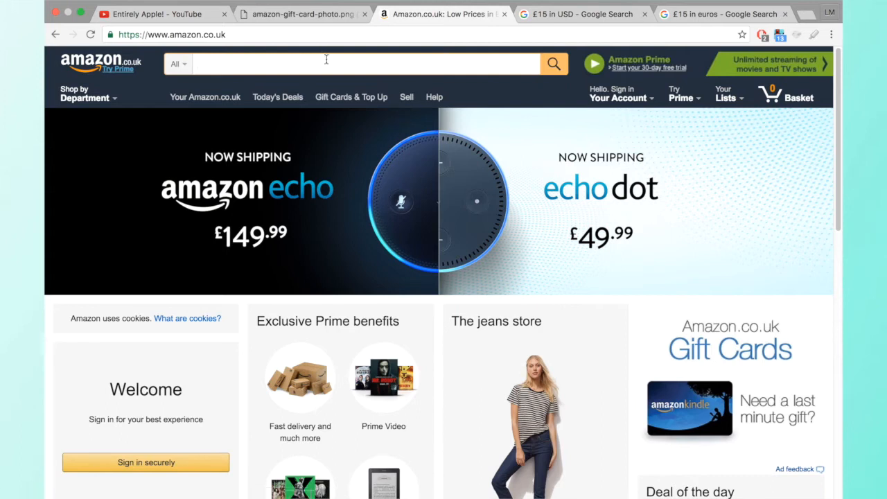
pyautogui.write('iphone ca')
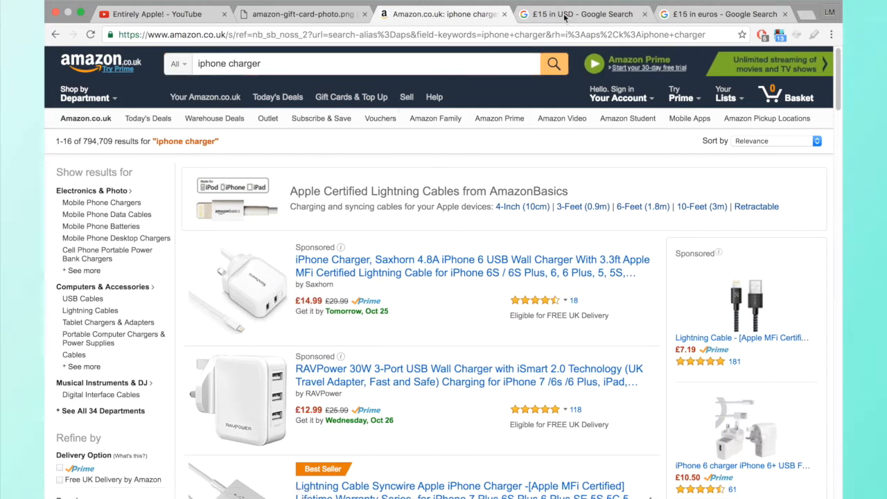
pyautogui.moveTo(416, 31)
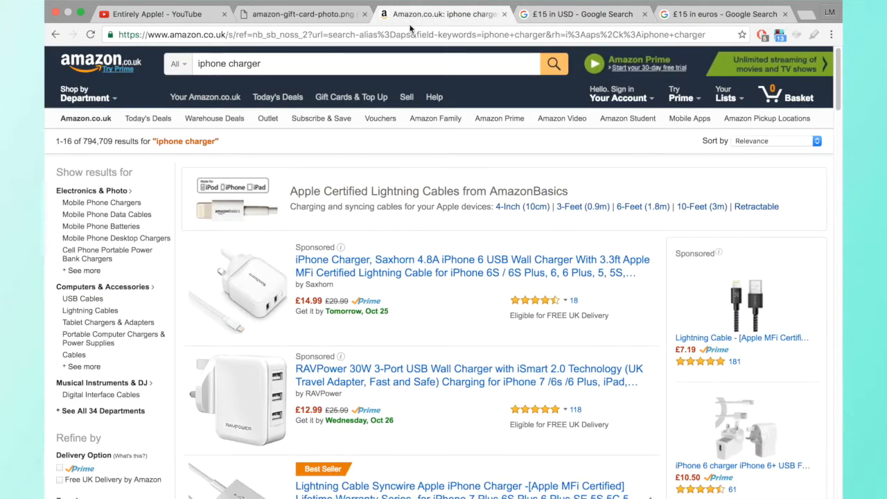
pyautogui.click(100, 63)
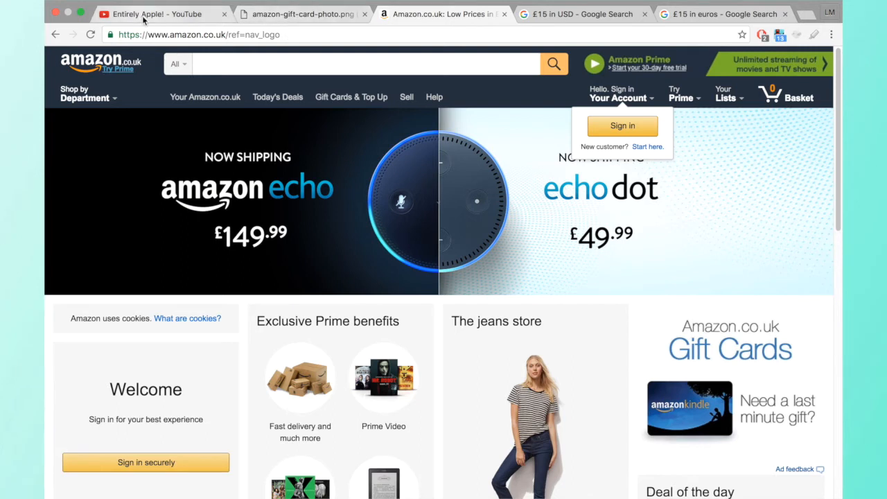
# Step: Revisit the Entirely Apple! channel, then show the £15 gift card image again
pyautogui.click(158, 14)
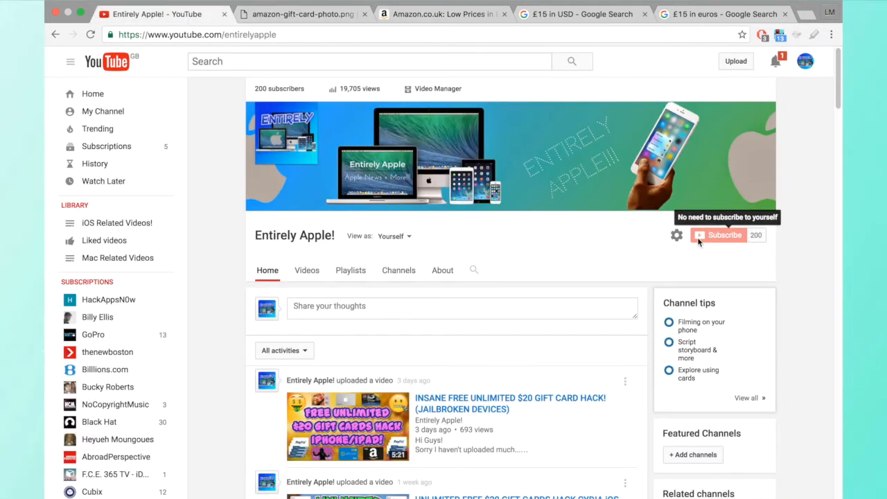
pyautogui.moveTo(660, 223)
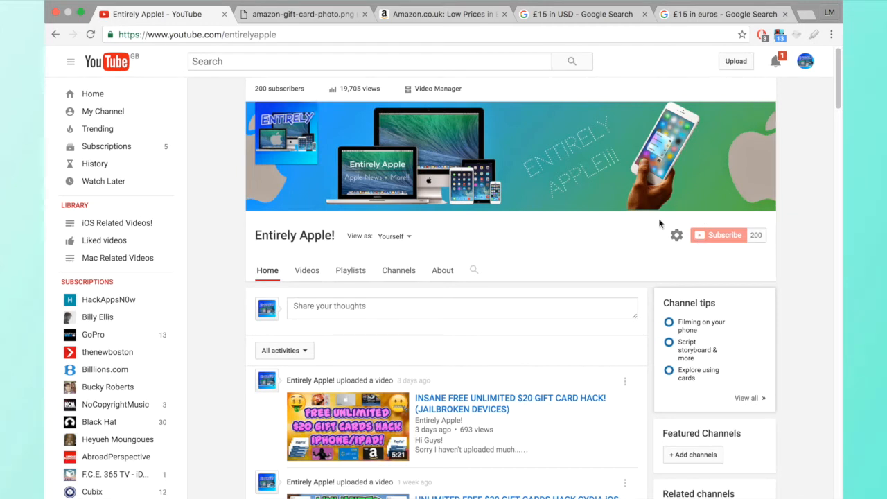
pyautogui.moveTo(535, 283)
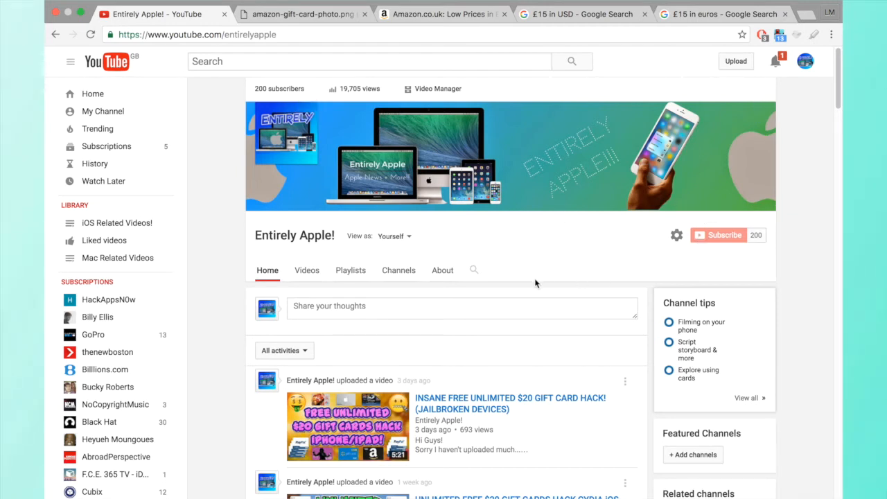
pyautogui.moveTo(560, 334)
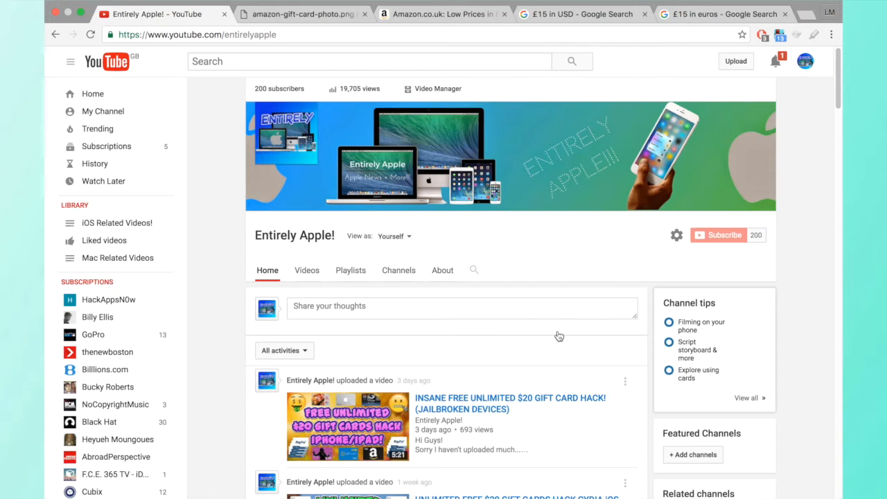
pyautogui.moveTo(324, 19)
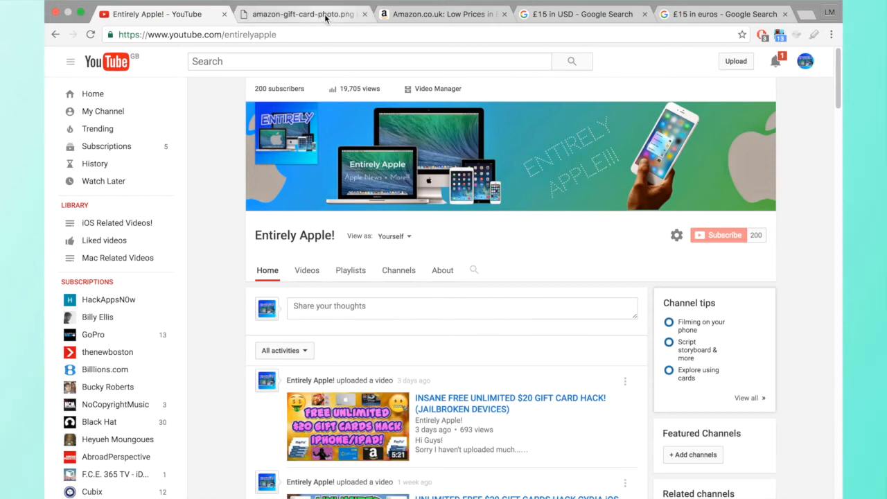
pyautogui.click(300, 14)
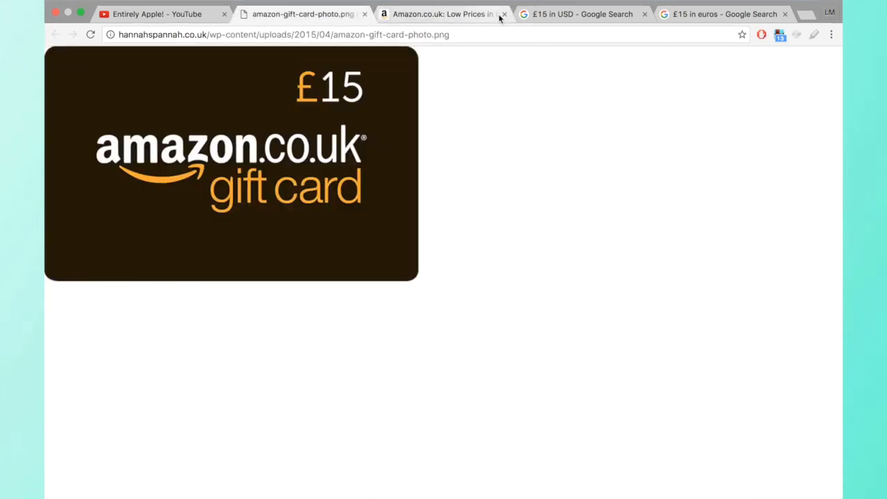
# Step: Close Amazon, view £15 as 18.31 USD and 16.81 EUR, then close the search, leaving the gift card
pyautogui.click(504, 14)
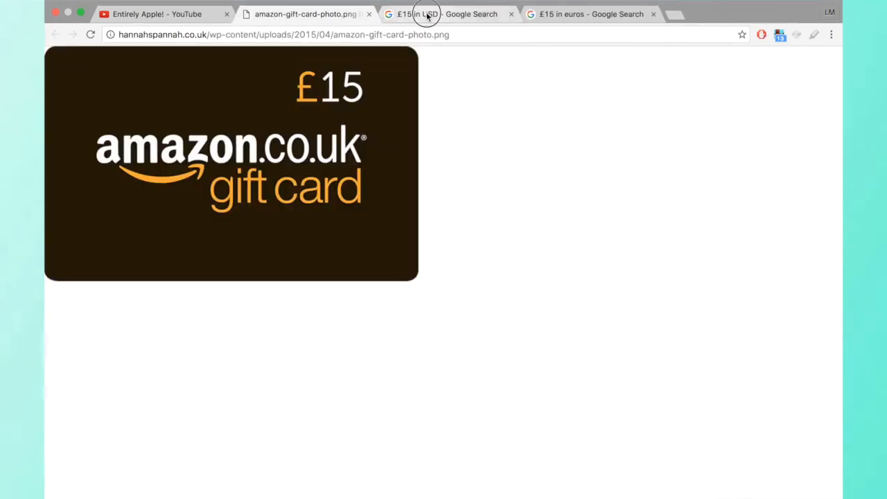
pyautogui.click(427, 14)
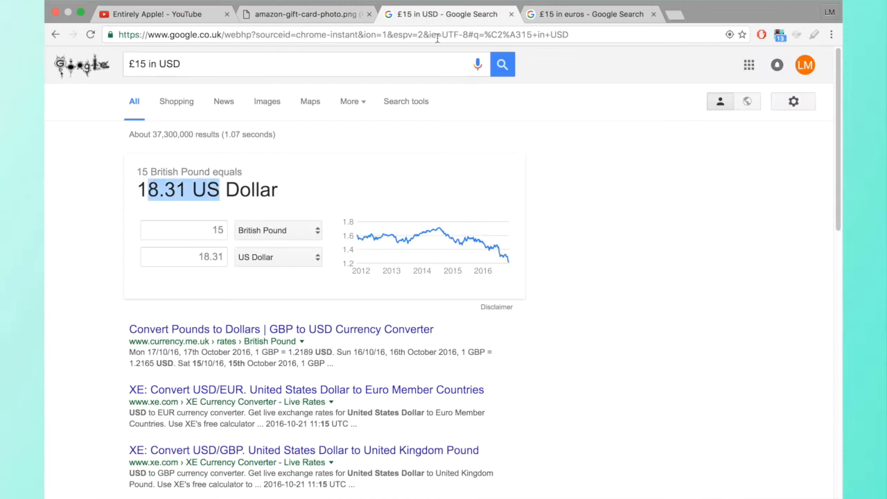
pyautogui.click(589, 14)
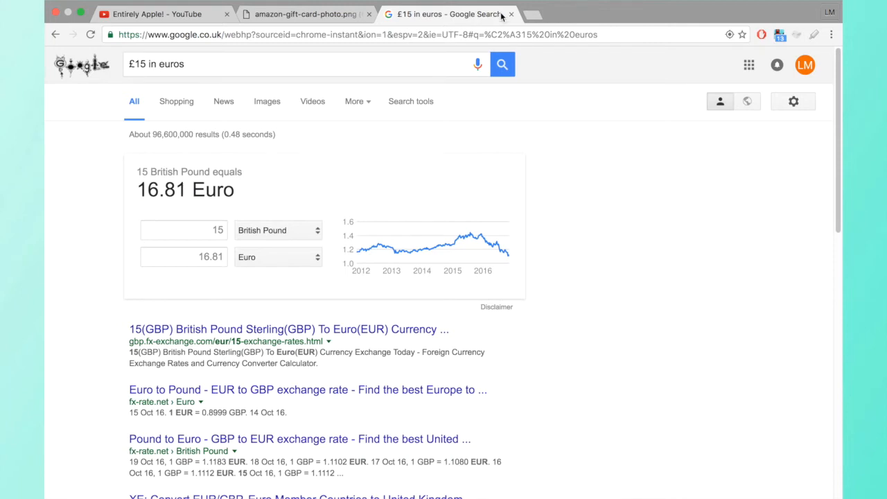
pyautogui.click(521, 14)
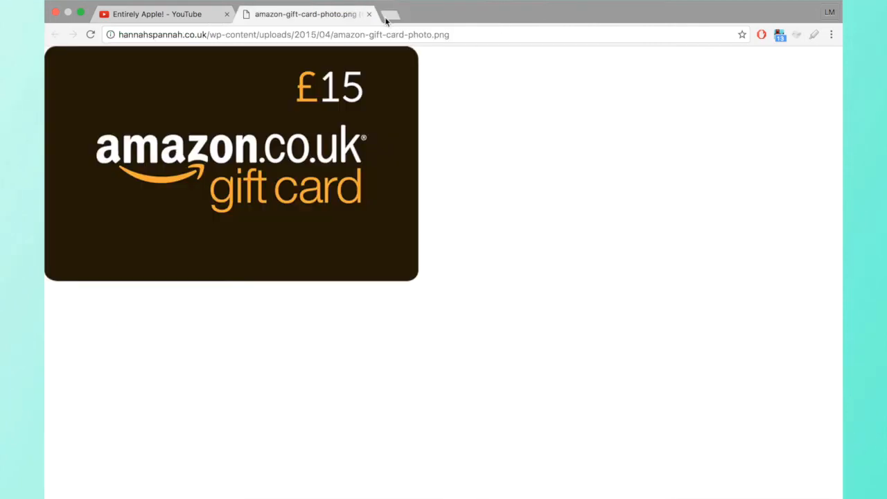
# Step: Return to the YouTube channel, then start fiverr.com loading in a new third tab
pyautogui.click(159, 14)
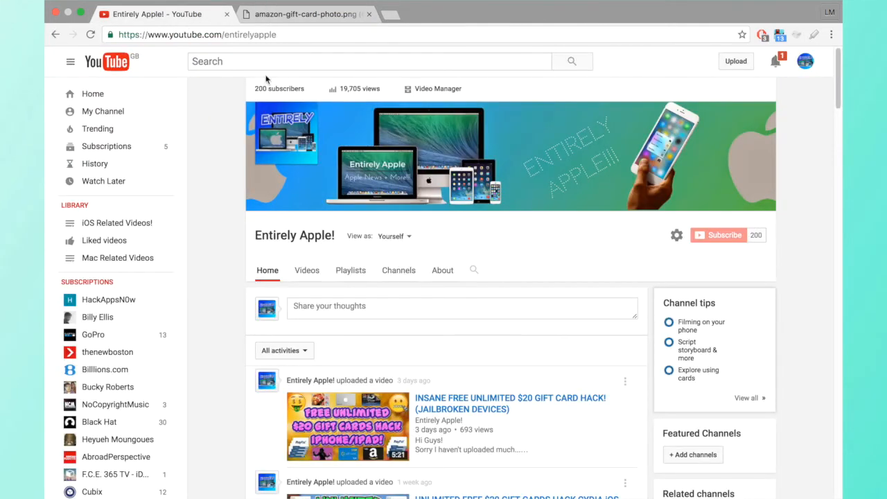
pyautogui.moveTo(479, 213)
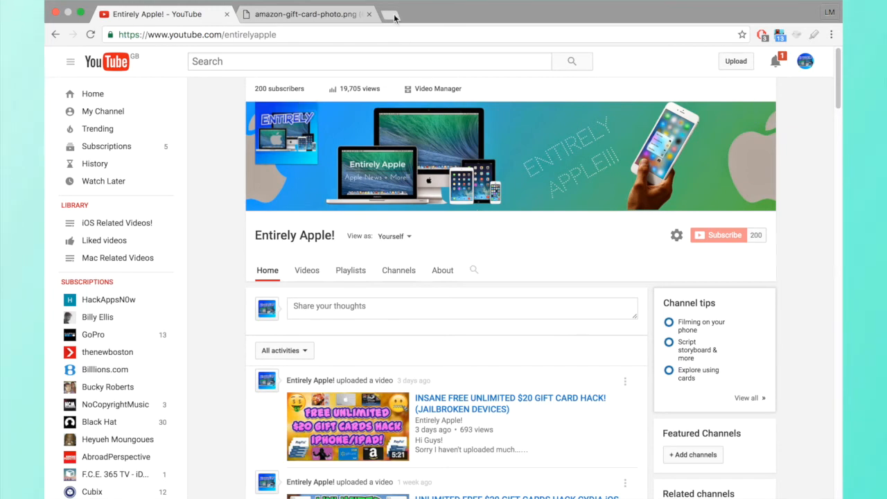
pyautogui.click(397, 17)
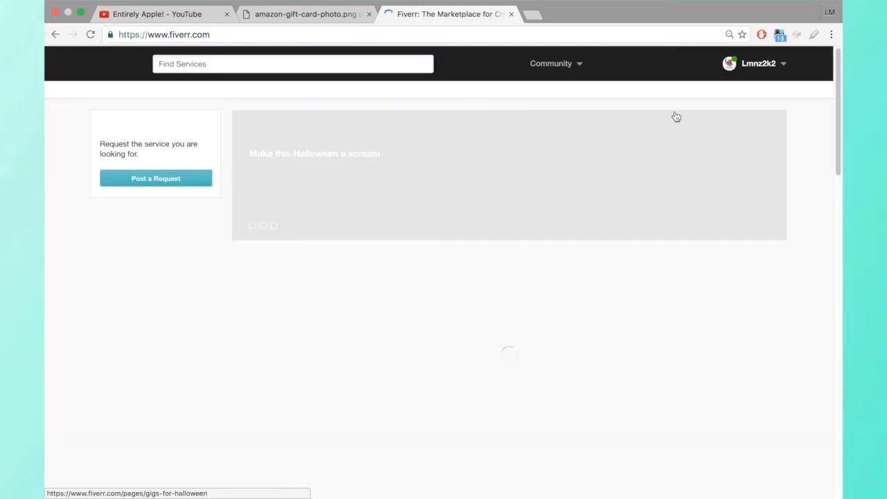
# Step: Go to Fiverr's My Gigs page listing six active gigs via the account menu's Selling options
pyautogui.click(760, 64)
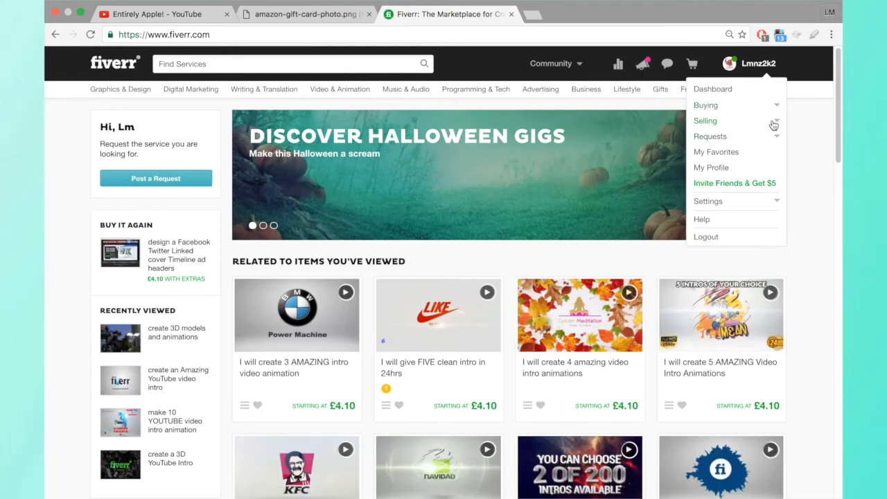
pyautogui.click(704, 121)
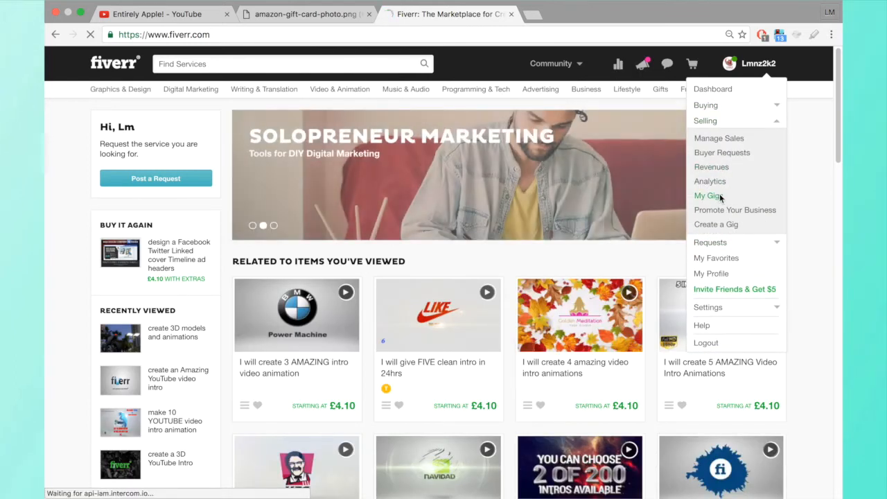
pyautogui.click(707, 196)
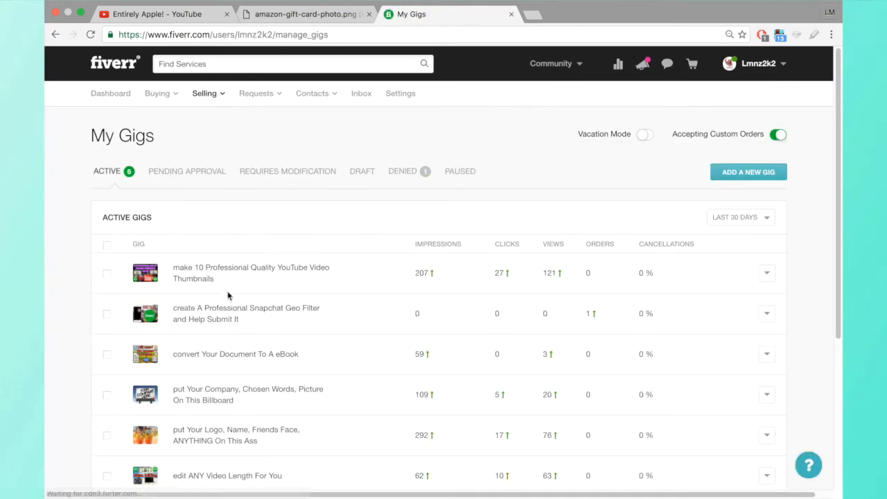
# Step: Go to My Profile from the account menu to load the seller profile page
pyautogui.click(761, 64)
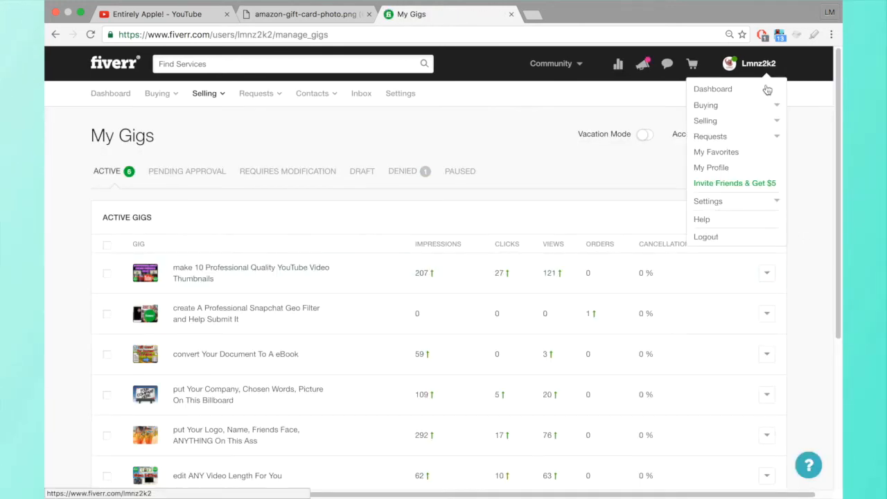
pyautogui.click(711, 166)
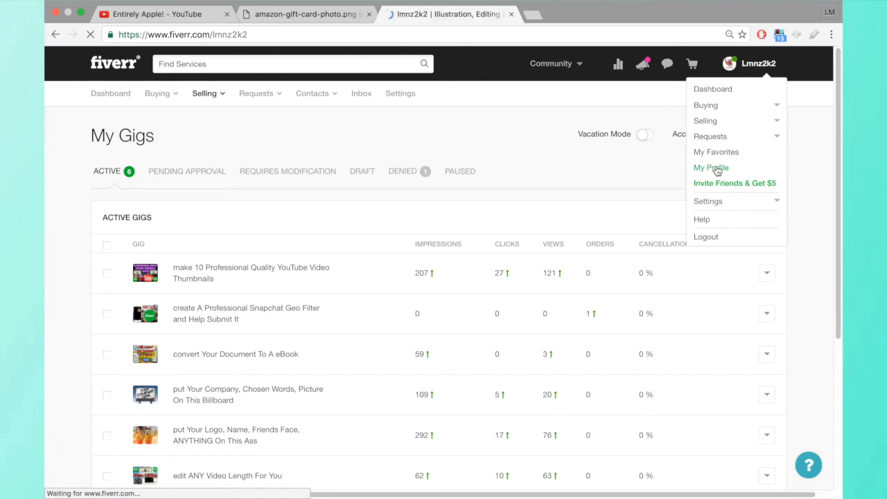
# Step: Review the lmnz2k2 seller profile and its gigs by scrolling through the page
pyautogui.click(711, 168)
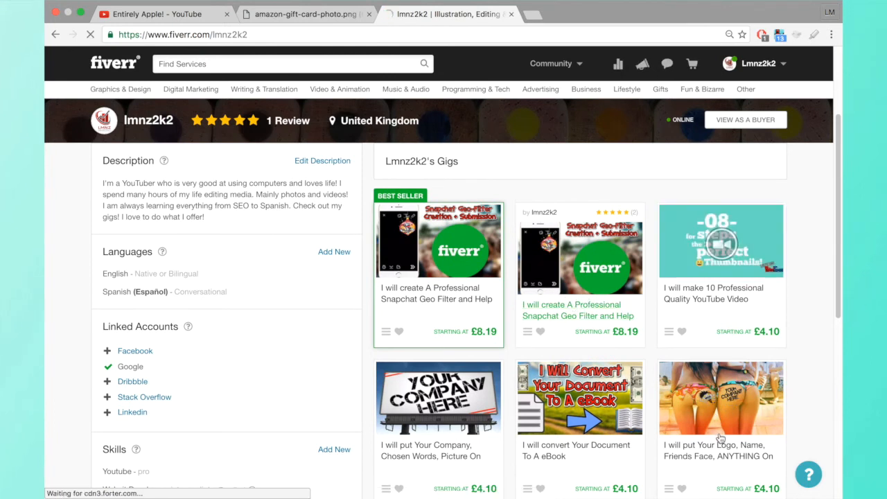
pyautogui.scroll(-3)
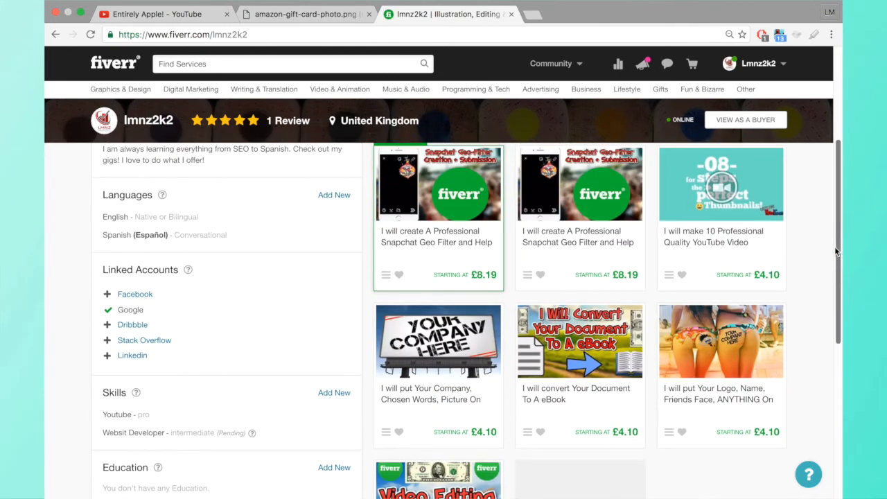
pyautogui.moveTo(721, 360)
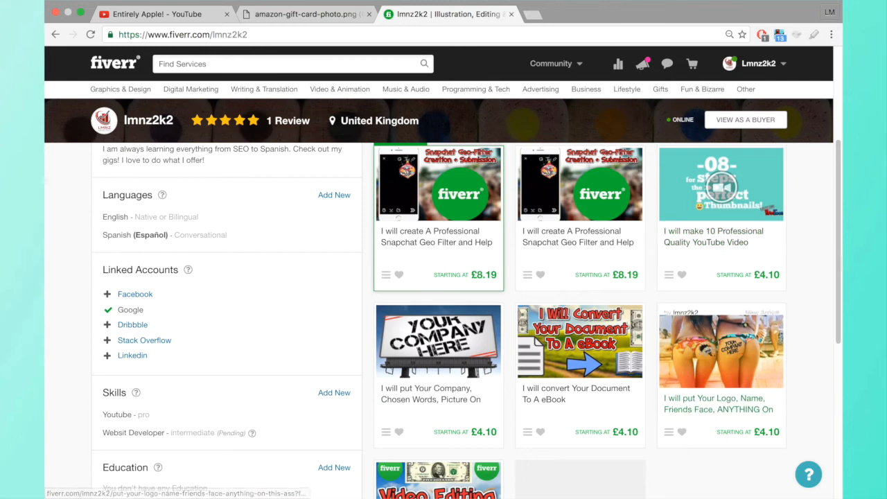
pyautogui.scroll(-3)
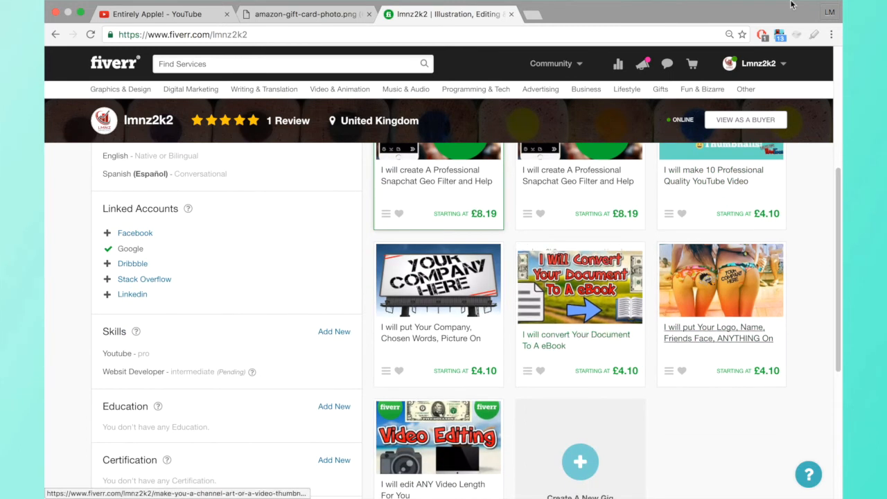
pyautogui.scroll(3)
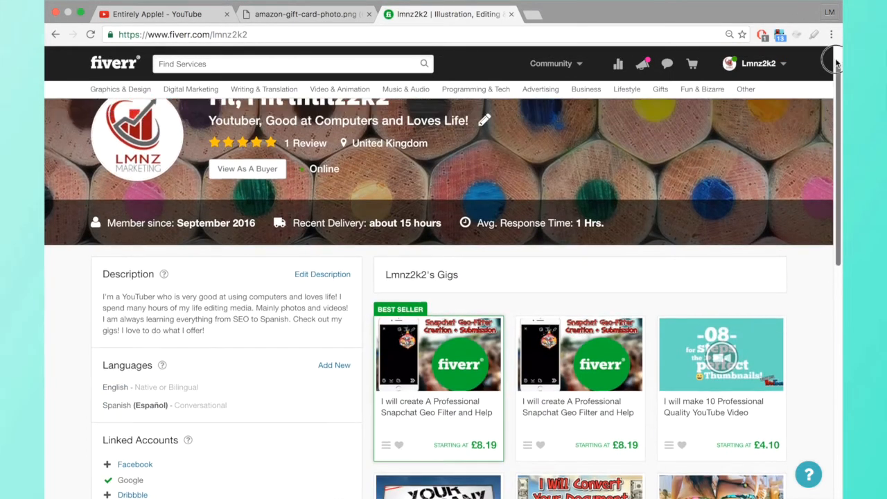
pyautogui.scroll(-3)
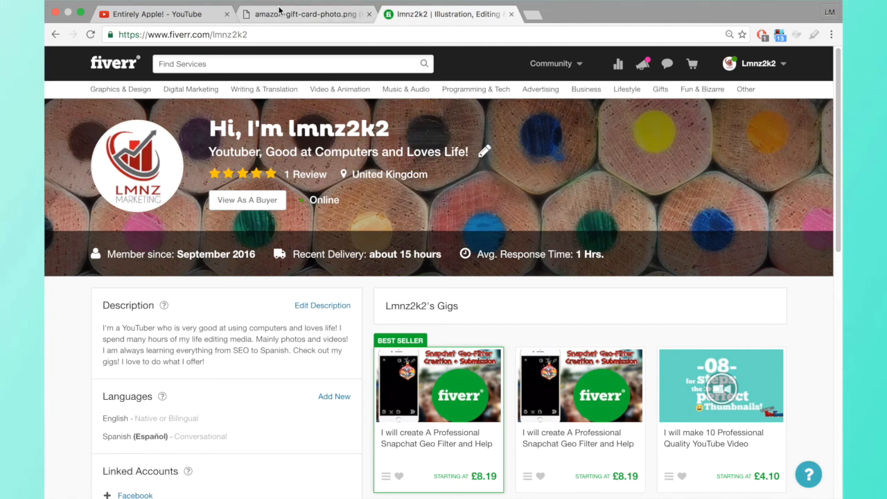
# Step: Return via the gift card image to the Entirely Apple! YouTube channel page
pyautogui.click(305, 14)
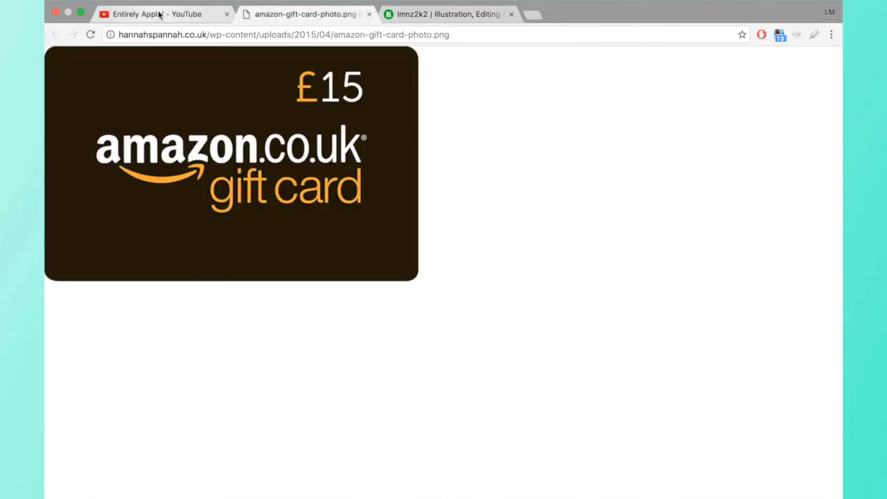
pyautogui.click(159, 13)
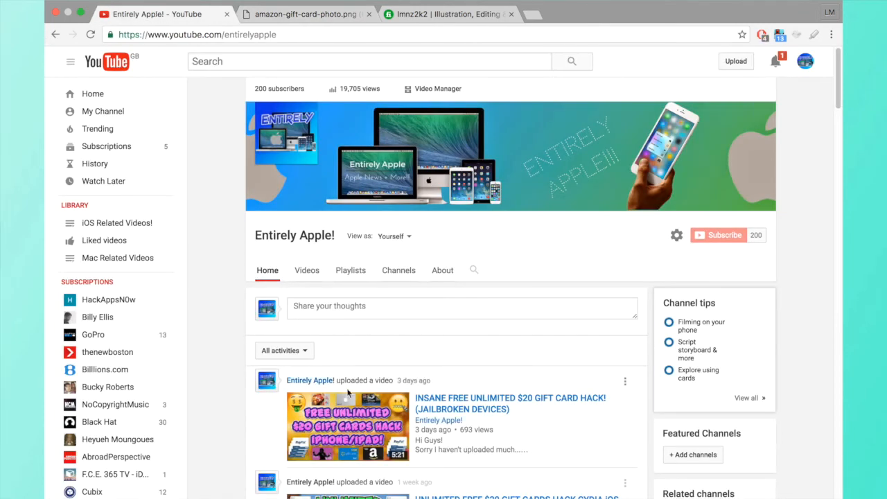